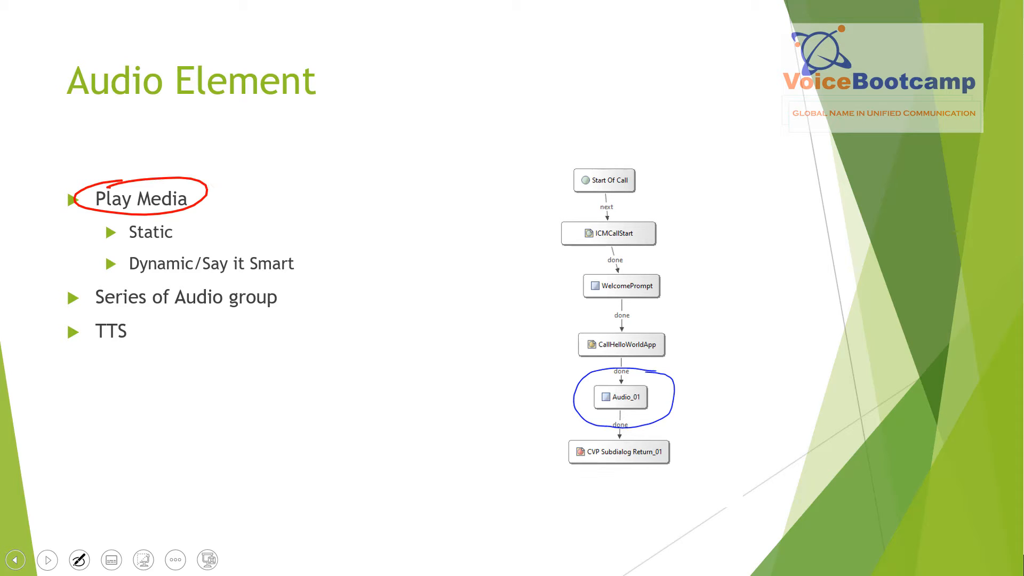
- Circle the Static and Say it Smart bullets and the WelcomePrompt diagram box in red ink
{"action": "left_click_drag", "start_coordinate": [117, 232], "coordinate": [189, 232]}
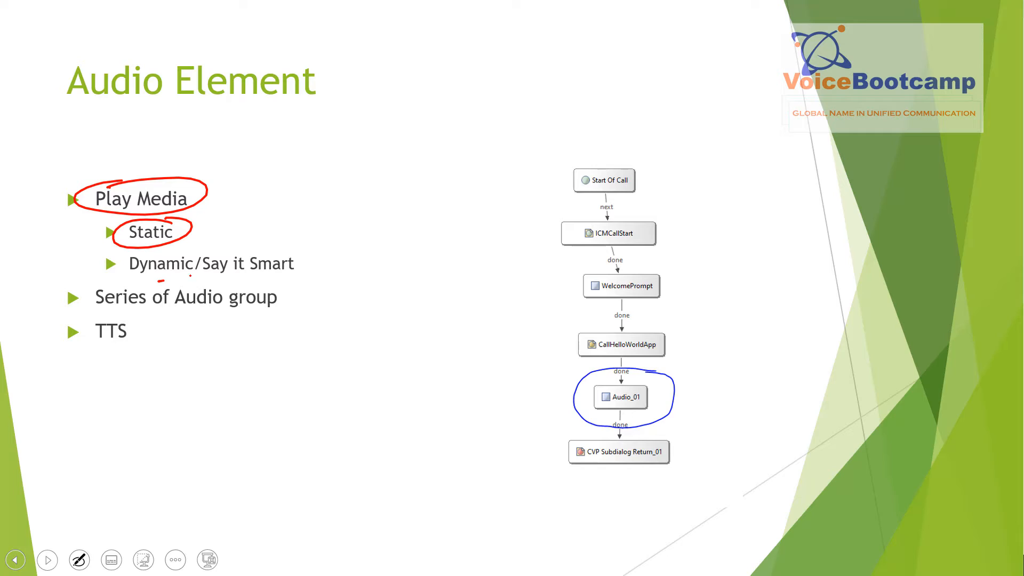
{"action": "left_click_drag", "start_coordinate": [156, 278], "coordinate": [294, 261]}
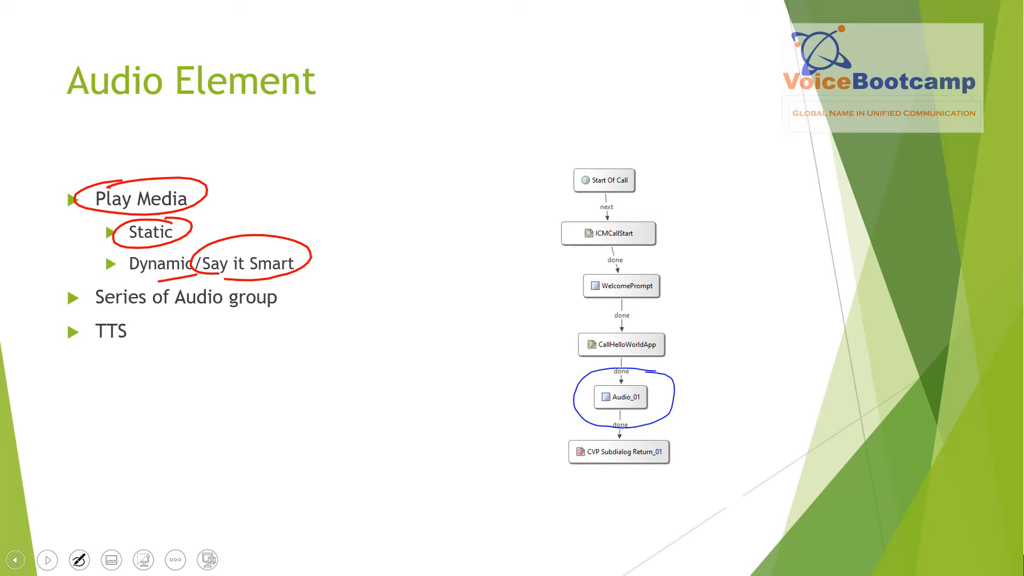
{"action": "left_click_drag", "start_coordinate": [646, 163], "coordinate": [715, 134]}
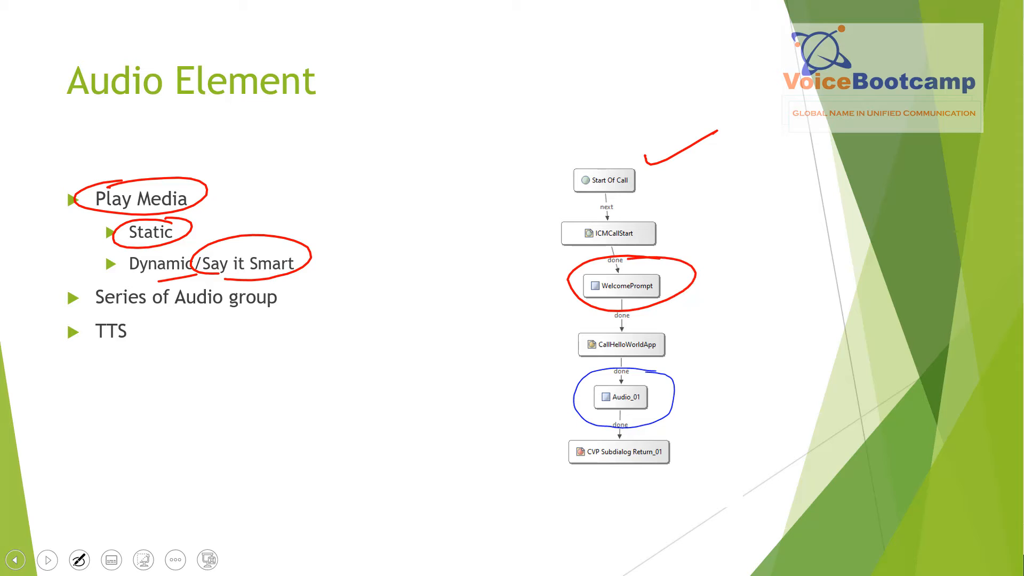
- Mark Series of Audio group and Audio_01 in red ink, linking WelcomePrompt to Audio_01
{"action": "left_click_drag", "start_coordinate": [644, 363], "coordinate": [689, 346]}
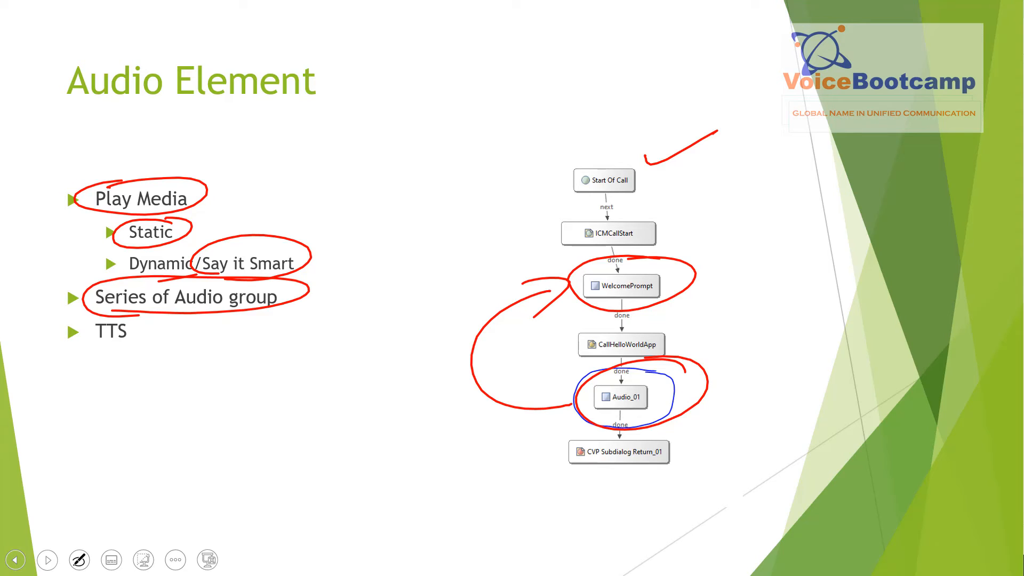
- Ink-circle the TTS bullet in red, then advance to the Audio Settings slide
{"action": "left_click_drag", "start_coordinate": [72, 327], "coordinate": [150, 346]}
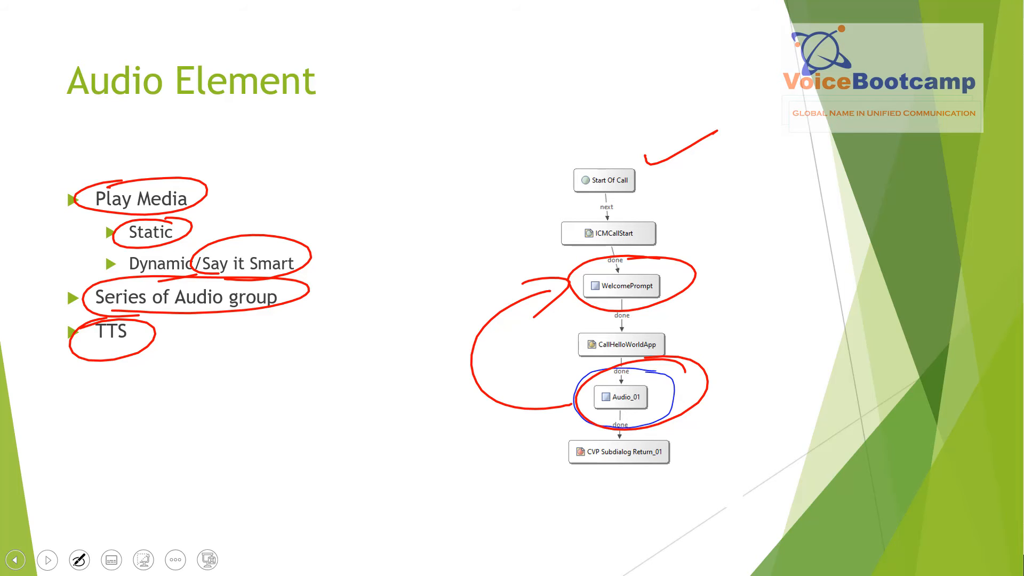
{"action": "left_click", "coordinate": [47, 560]}
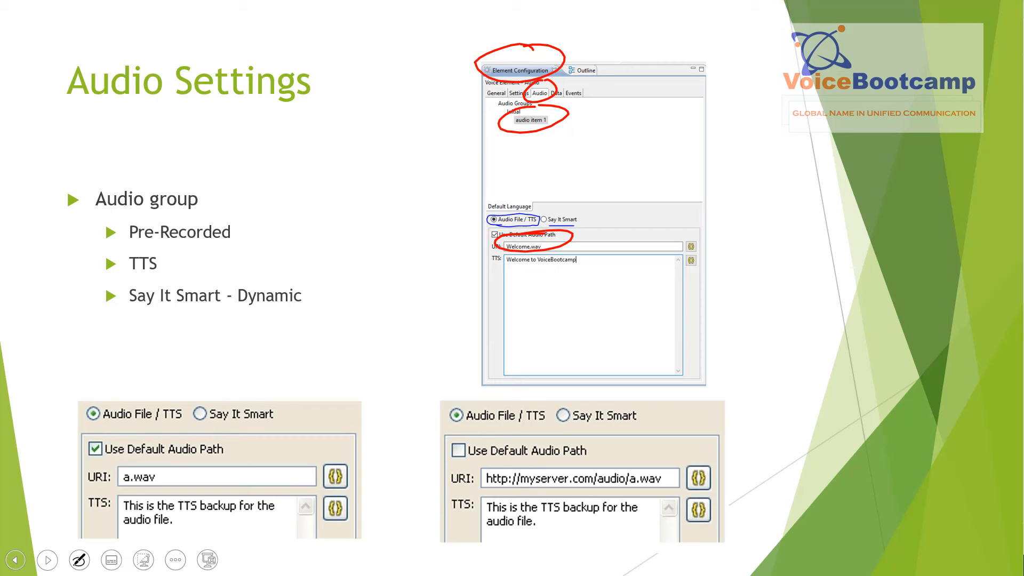
- Bring up the slideshow Pen menu with its ink colour choices on the Audio Settings slide
{"action": "left_click", "coordinate": [78, 559]}
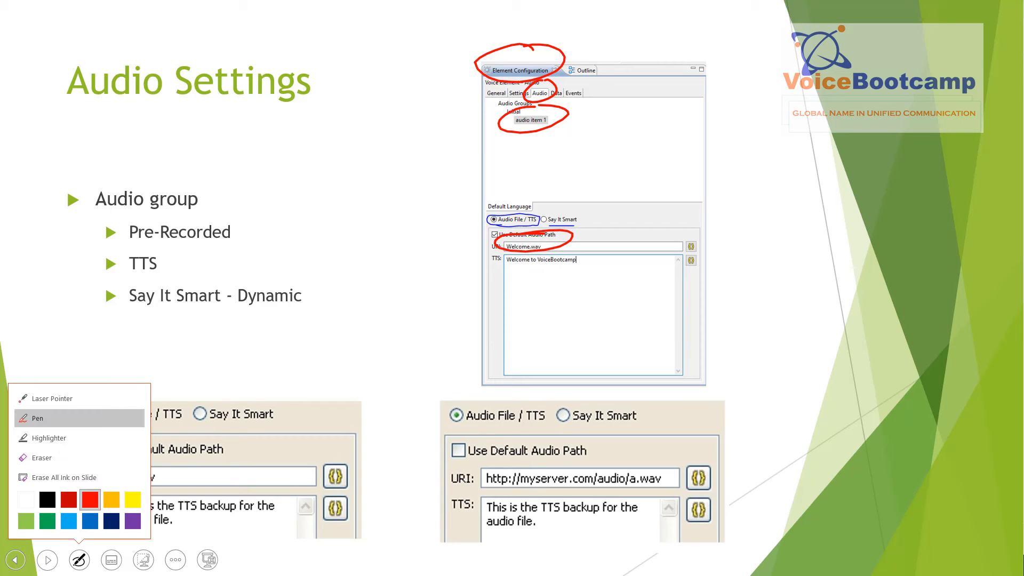